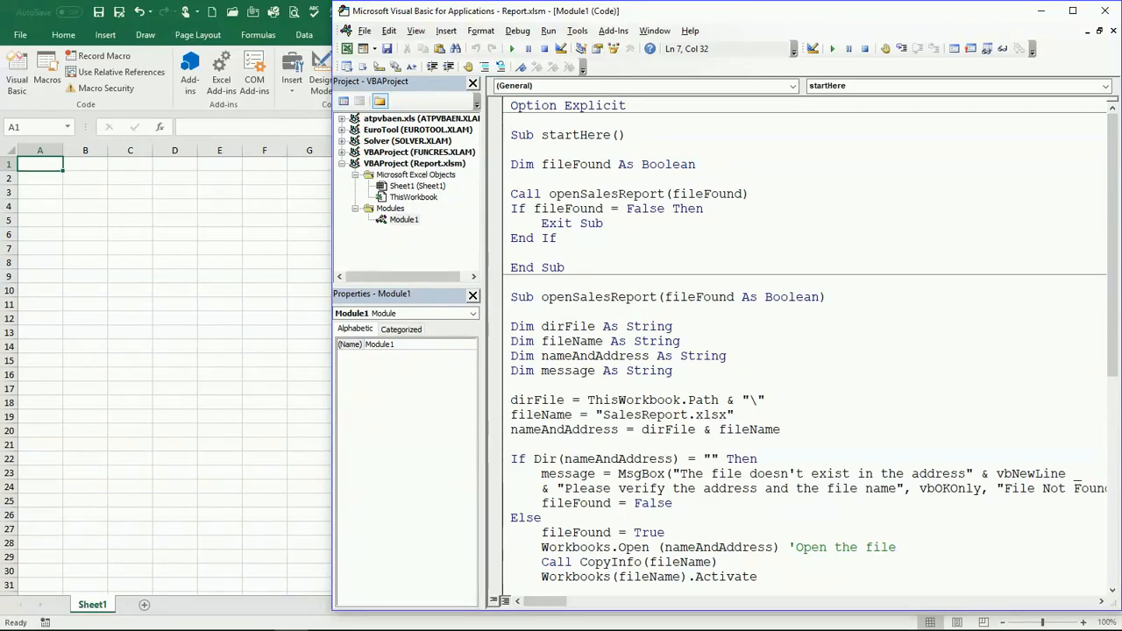
pyautogui.moveTo(574, 368)
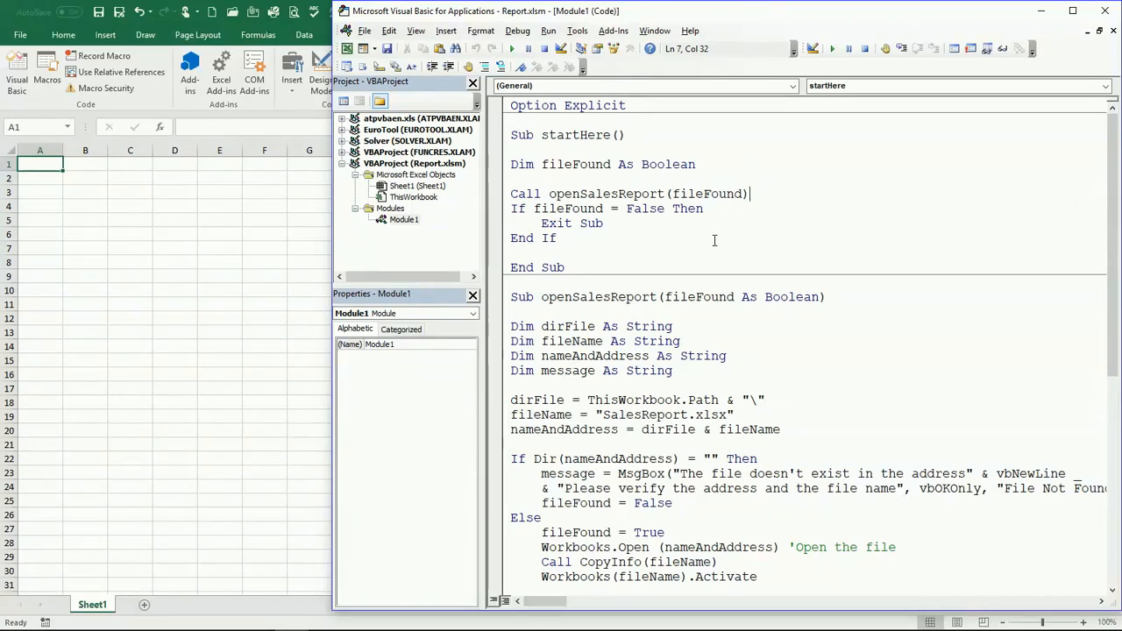
# - Run startHere so Sheet1 fills with six ANTON product sales rows
pyautogui.scroll(-3)
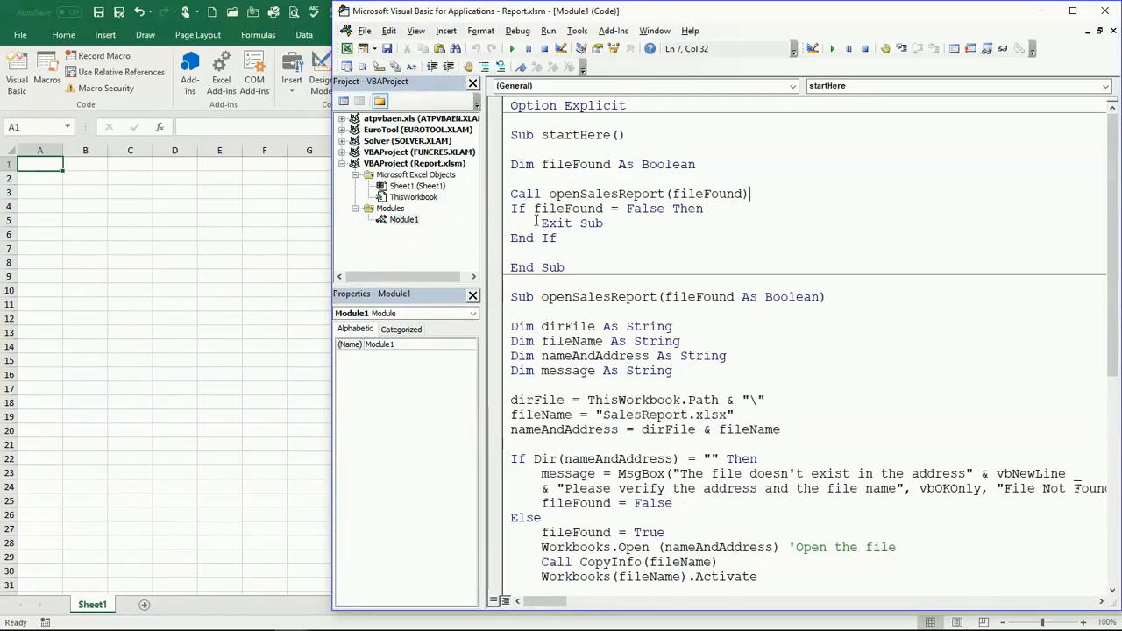
pyautogui.moveTo(42, 184)
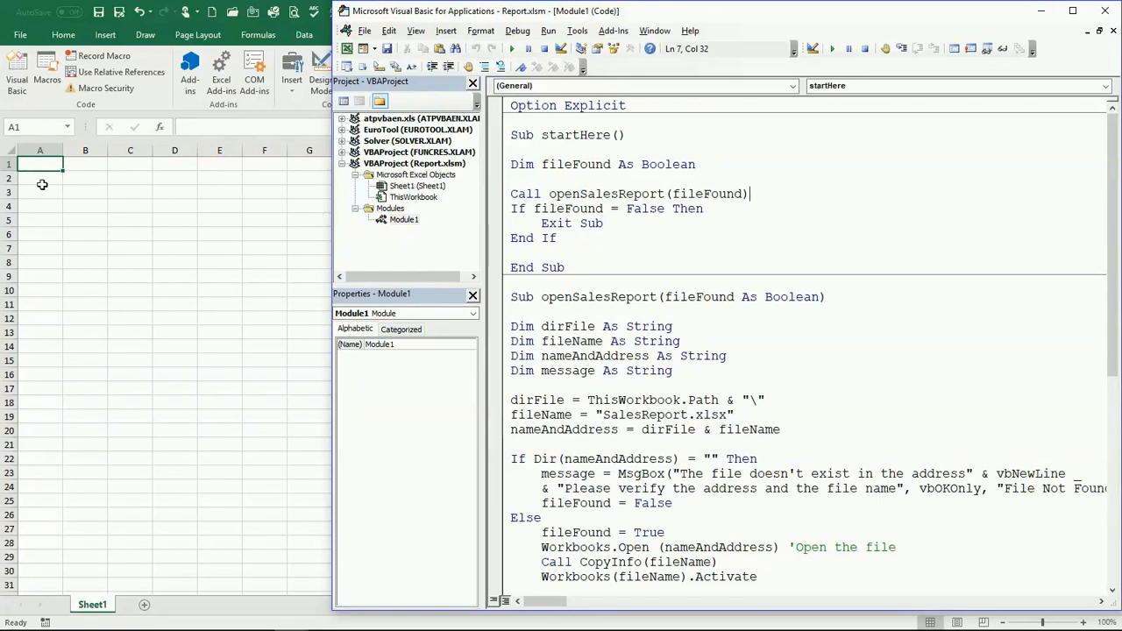
pyautogui.moveTo(79, 251)
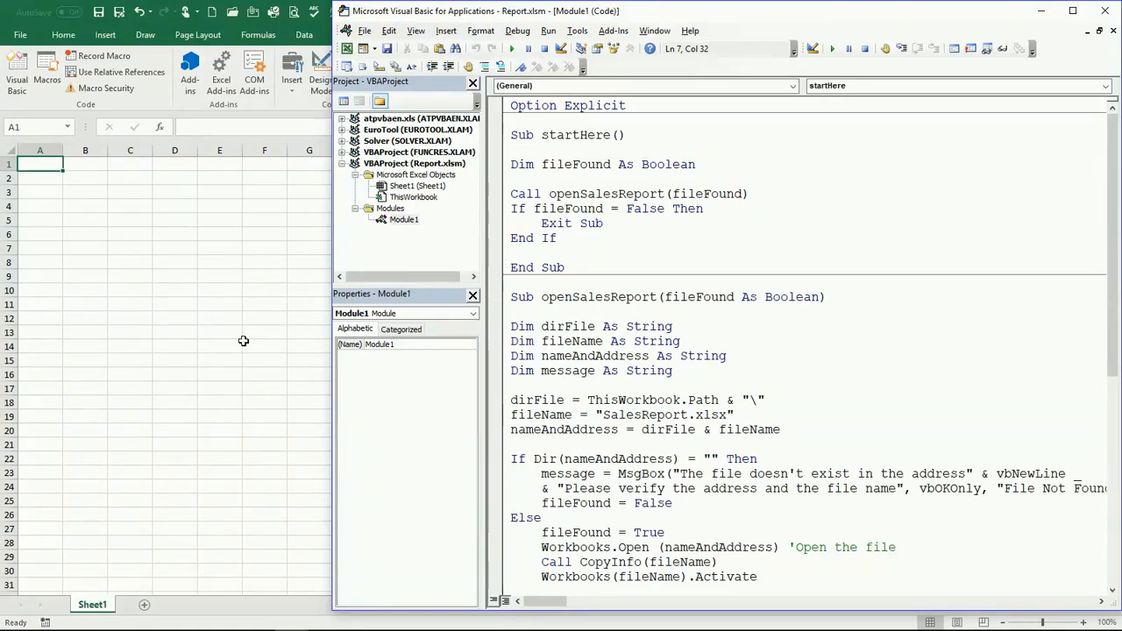
pyautogui.moveTo(238, 350)
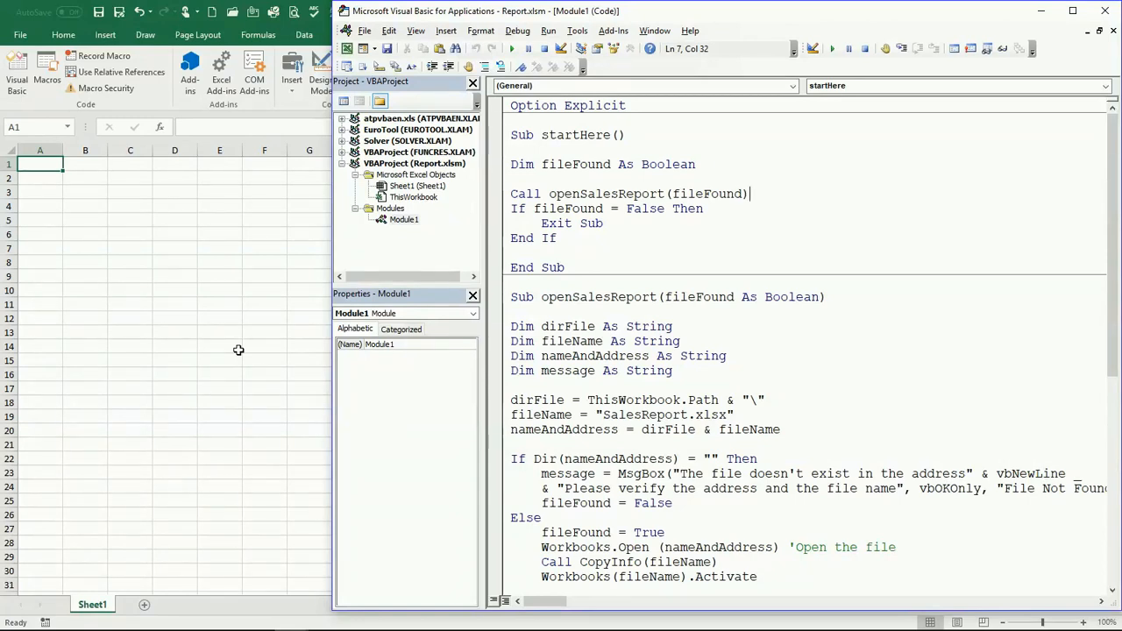
pyautogui.moveTo(131, 445)
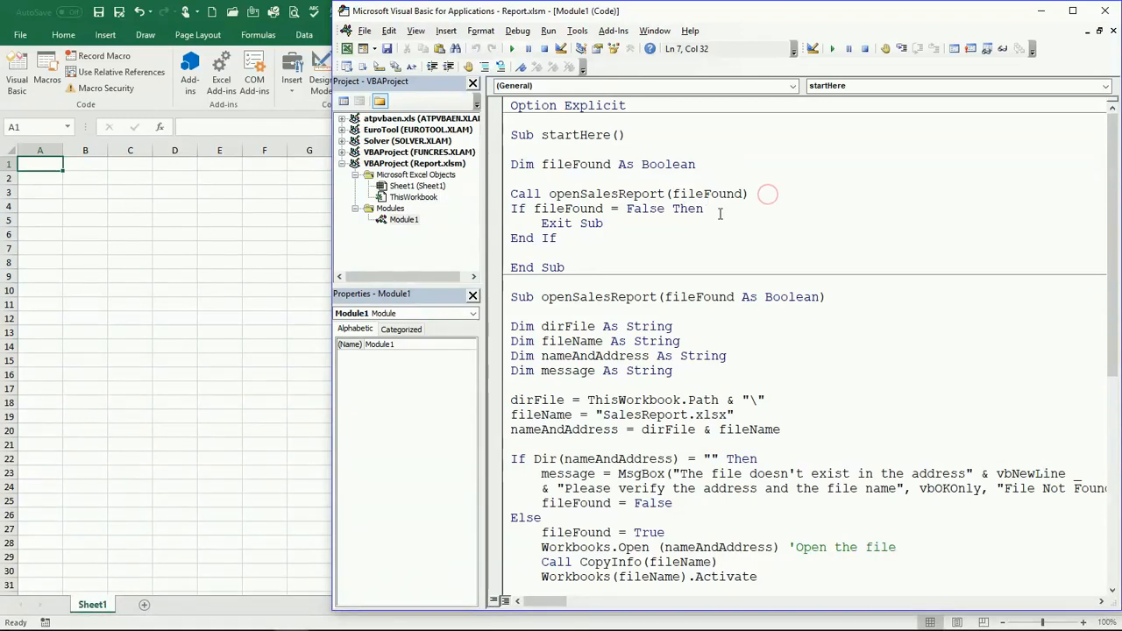
pyautogui.click(511, 48)
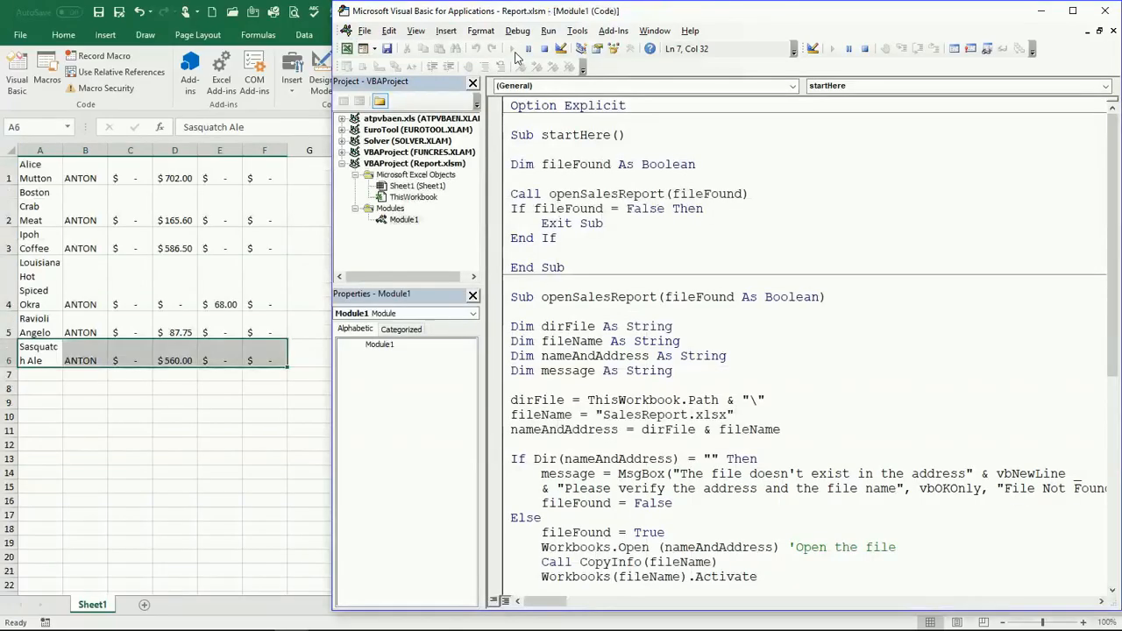
pyautogui.moveTo(513, 48)
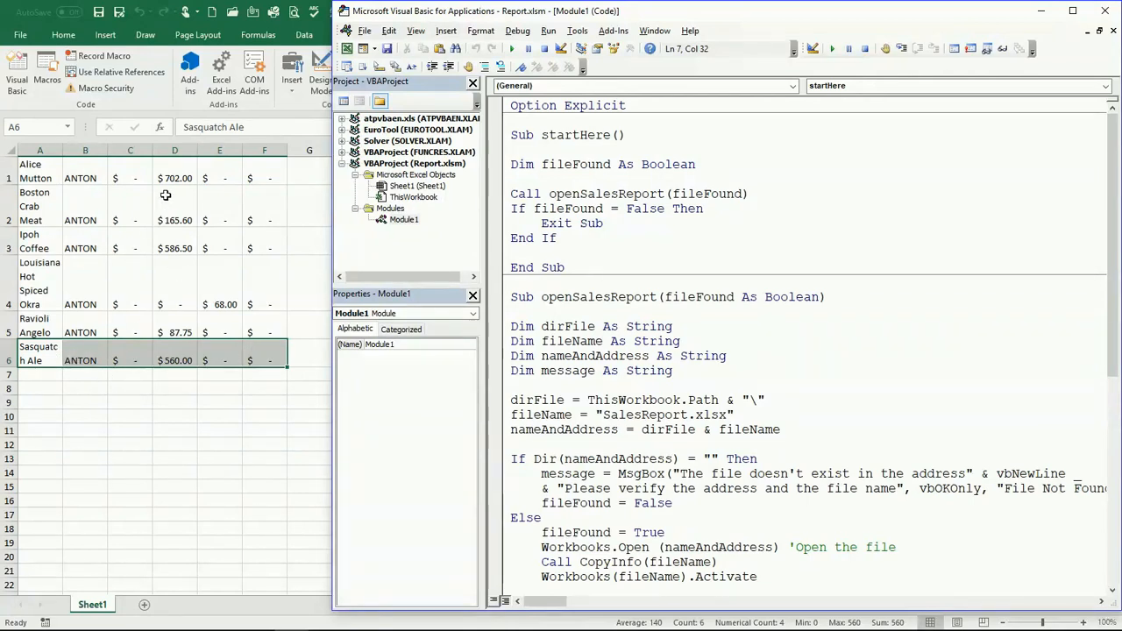
pyautogui.moveTo(151, 230)
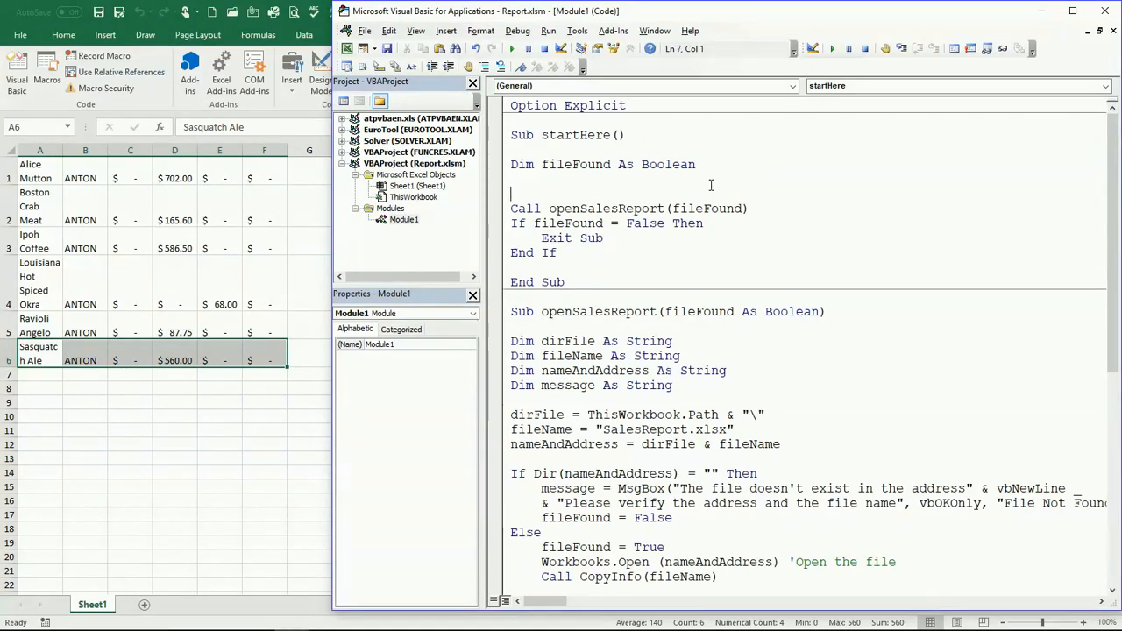
# - Add Application.ScreenUpdating = False above the Call openSalesReport line
pyautogui.write('Application.')
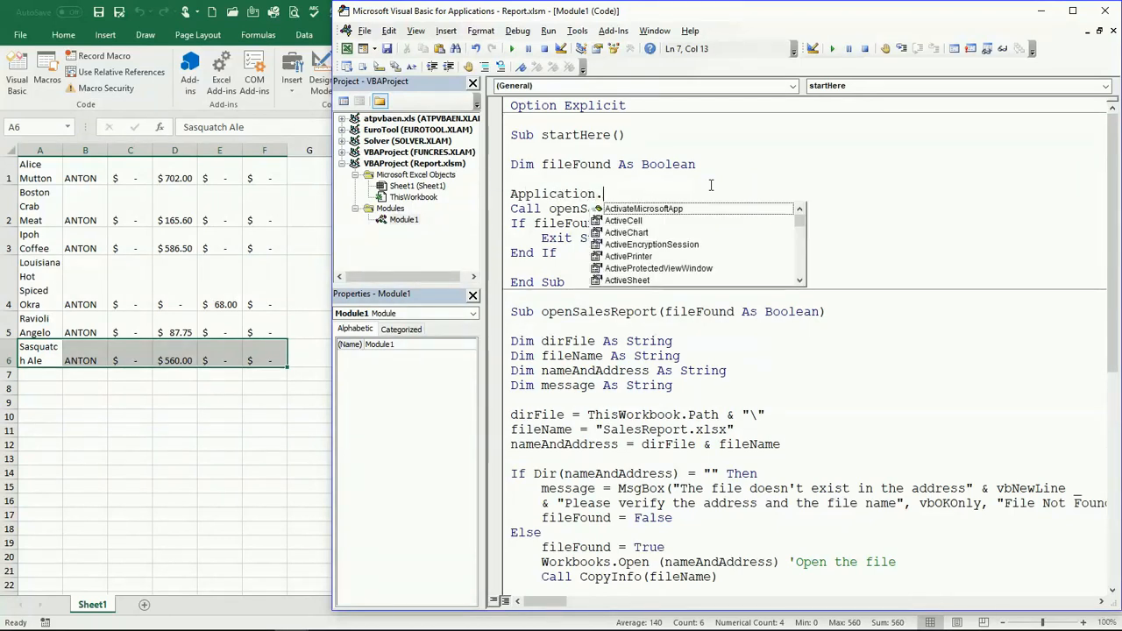
pyautogui.write('screenUpdating = False')
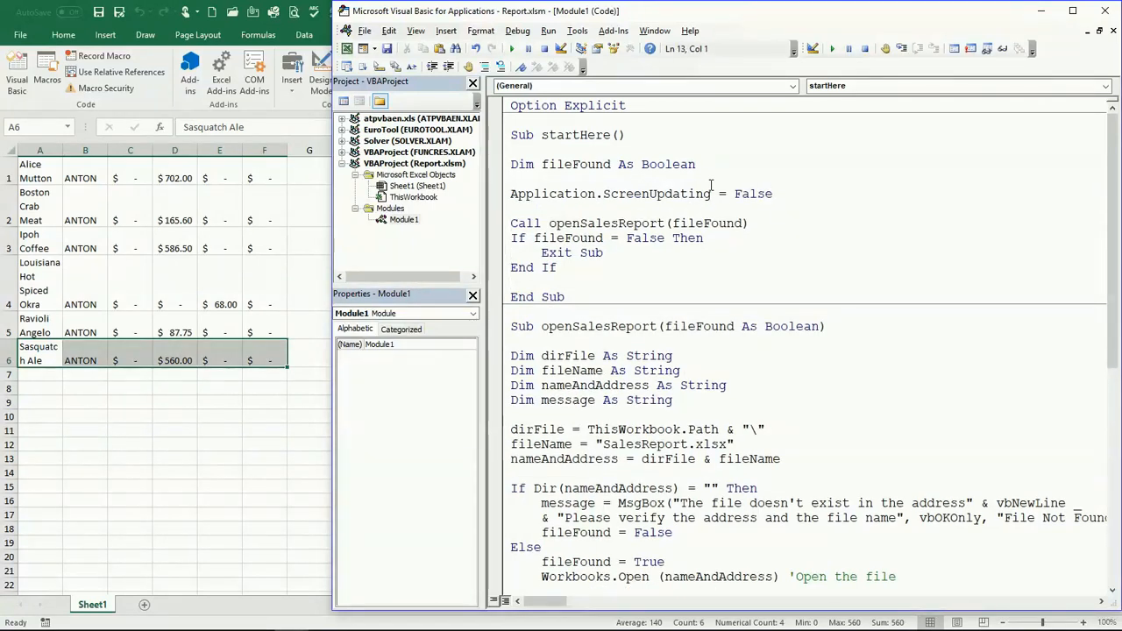
pyautogui.click(602, 253)
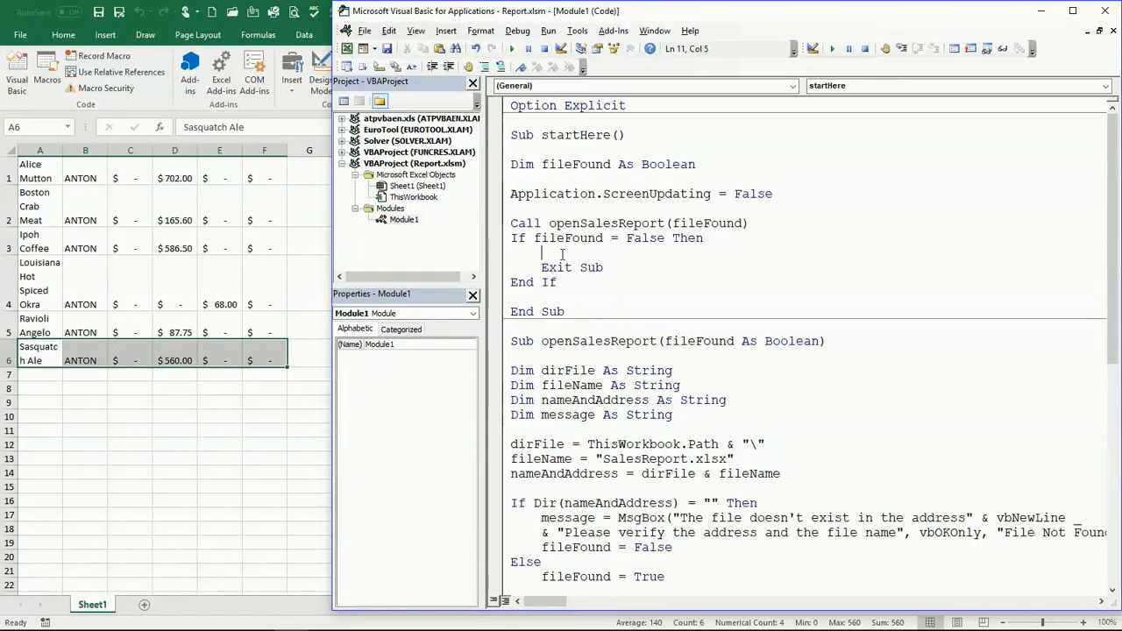
# - Add Application.ScreenUpdating = True before Exit Sub and again before End Sub
pyautogui.write('appl')
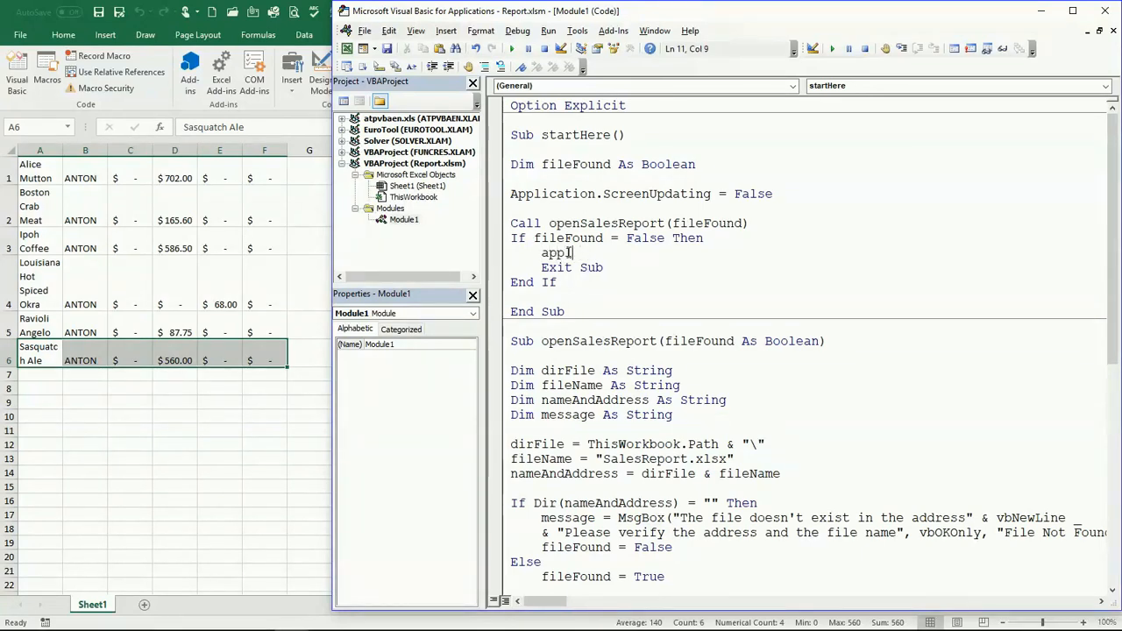
pyautogui.write('ication.s')
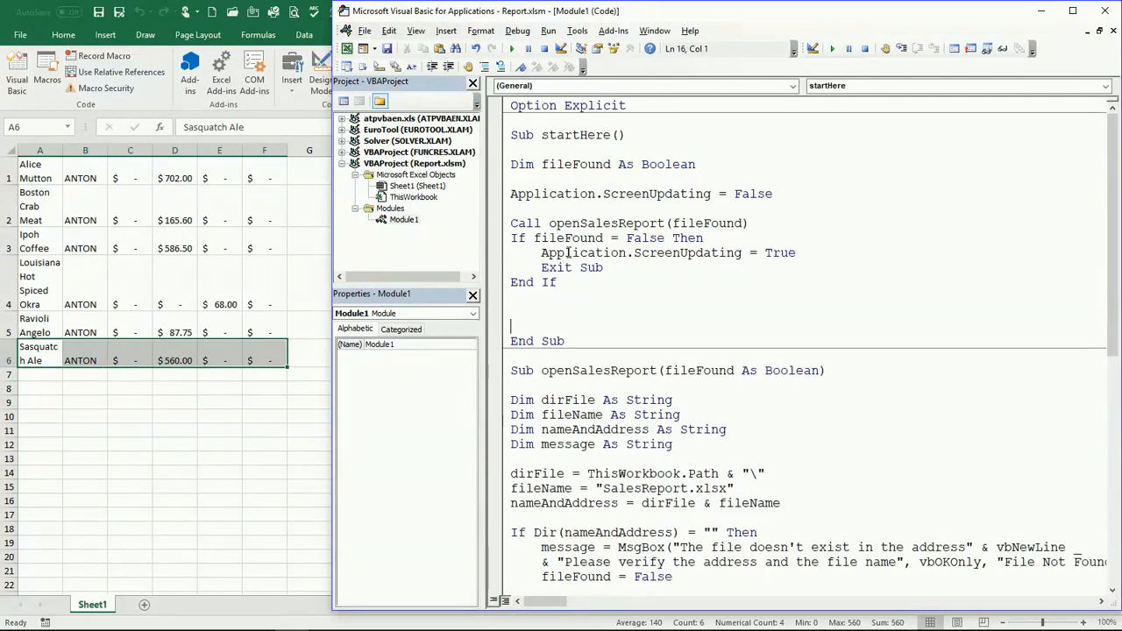
pyautogui.write('appl')
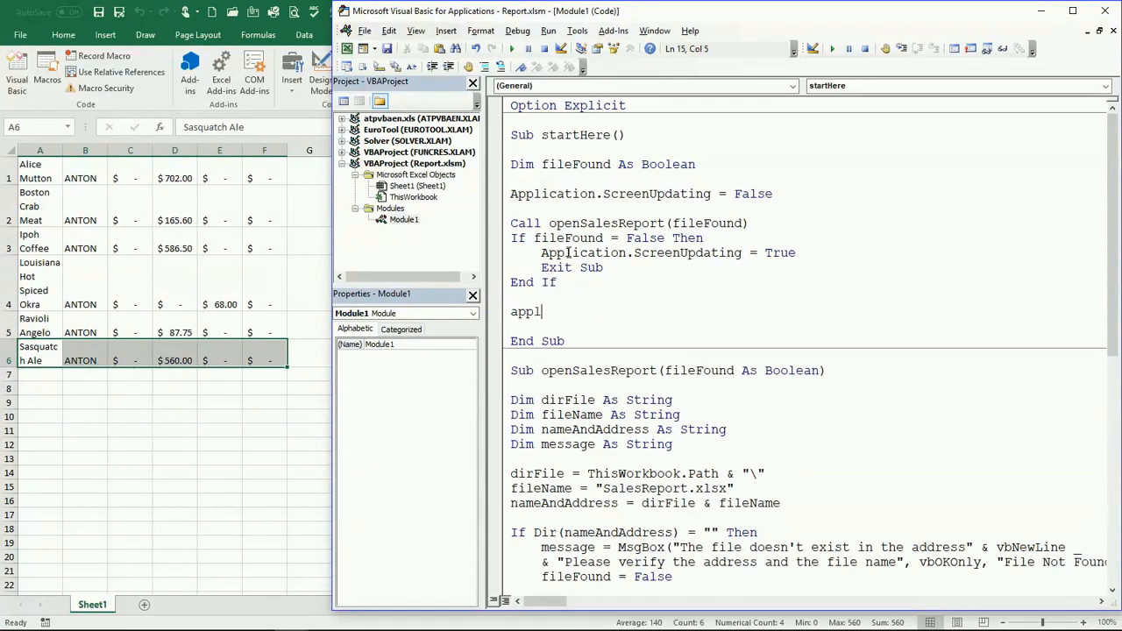
pyautogui.write('ication')
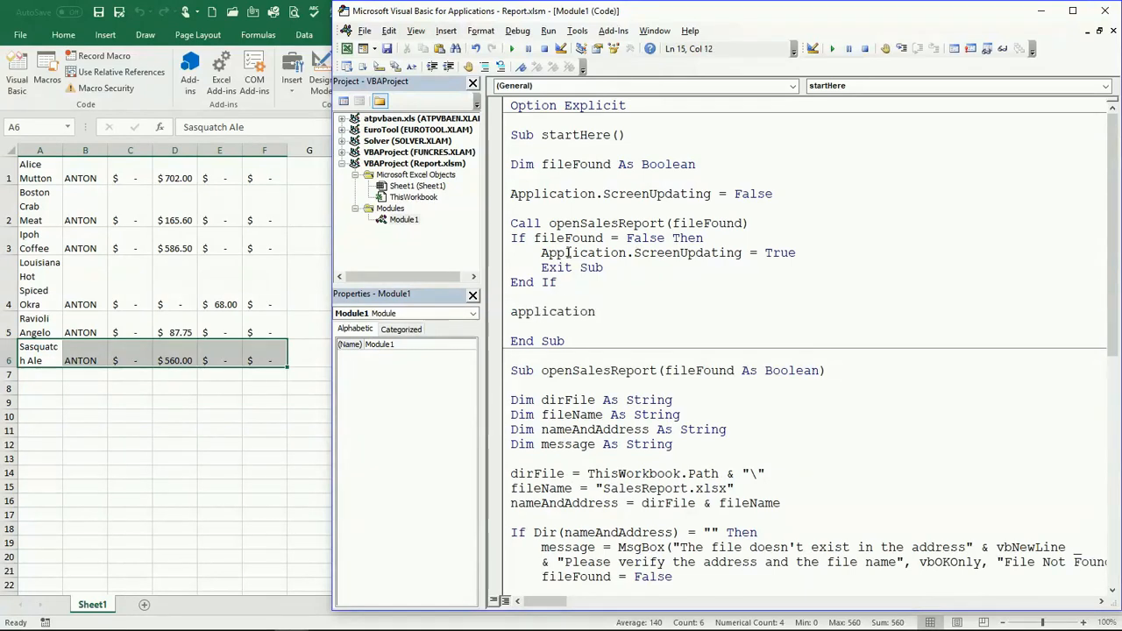
pyautogui.write('.ScreenUpdating = Tru')
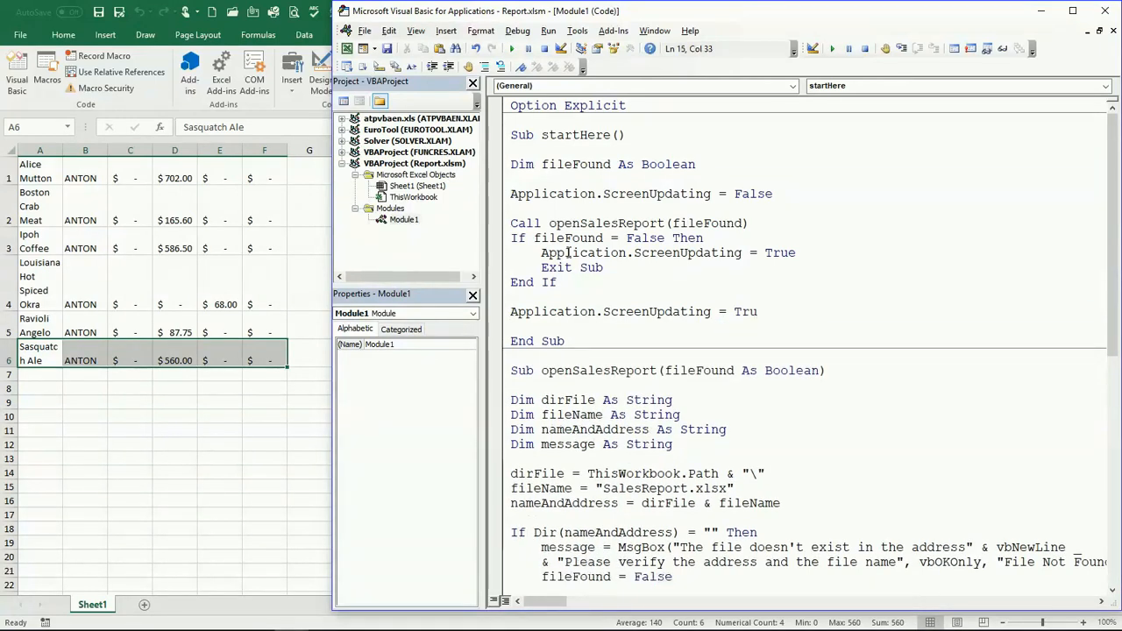
pyautogui.write('e')
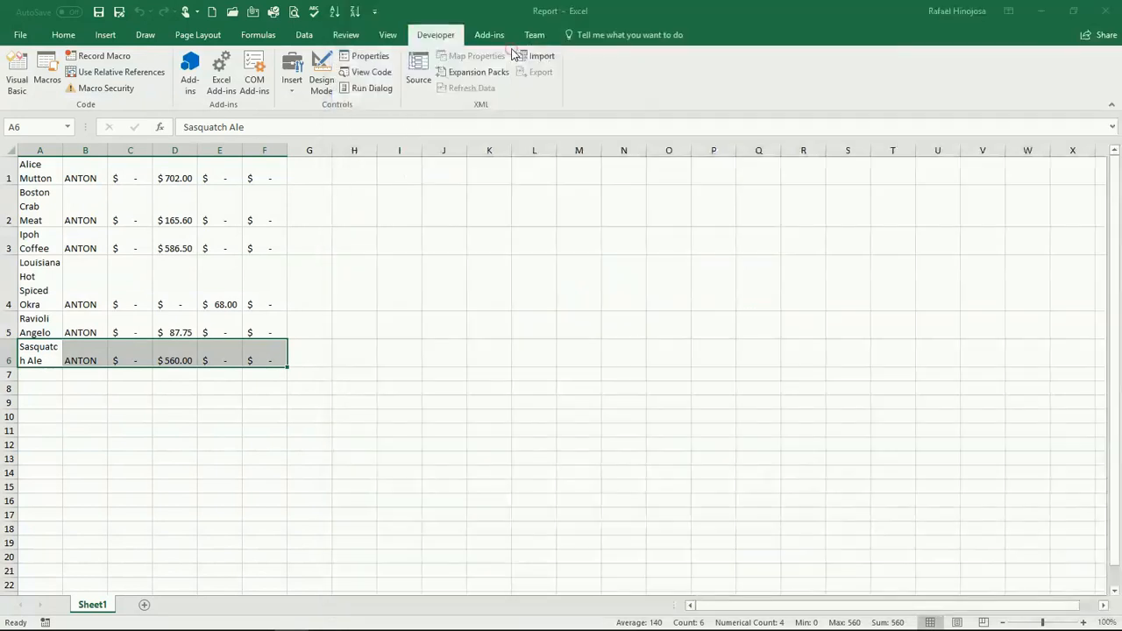
# - Clear rows 1–6 from Sheet1 and rerun startHere so the six rows reappear
pyautogui.click(17, 67)
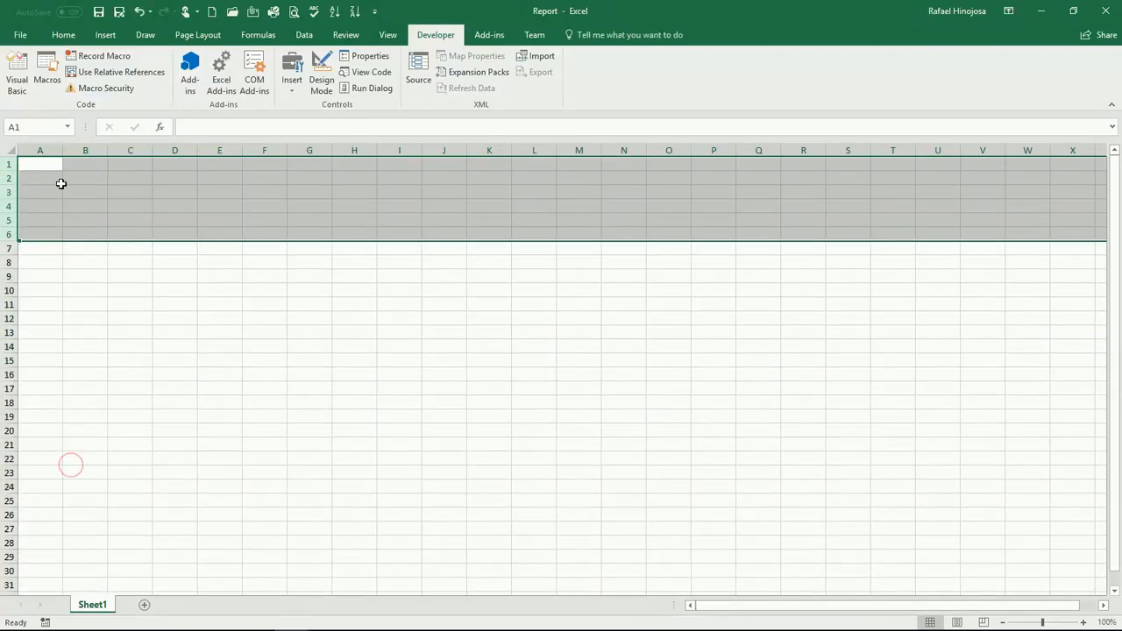
pyautogui.click(16, 72)
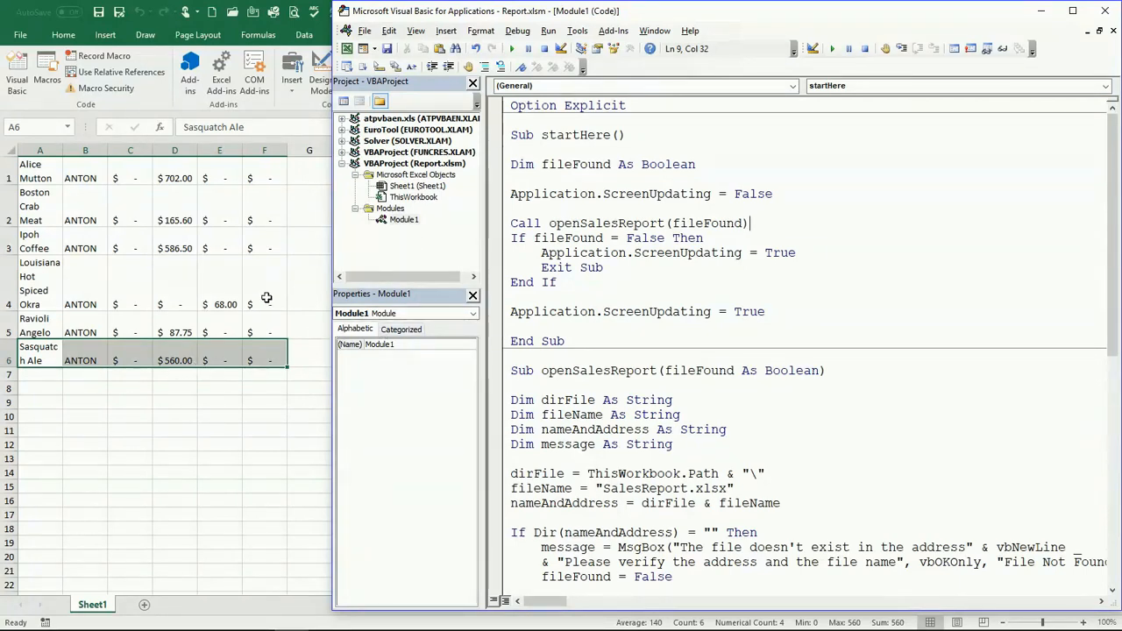
pyautogui.moveTo(267, 342)
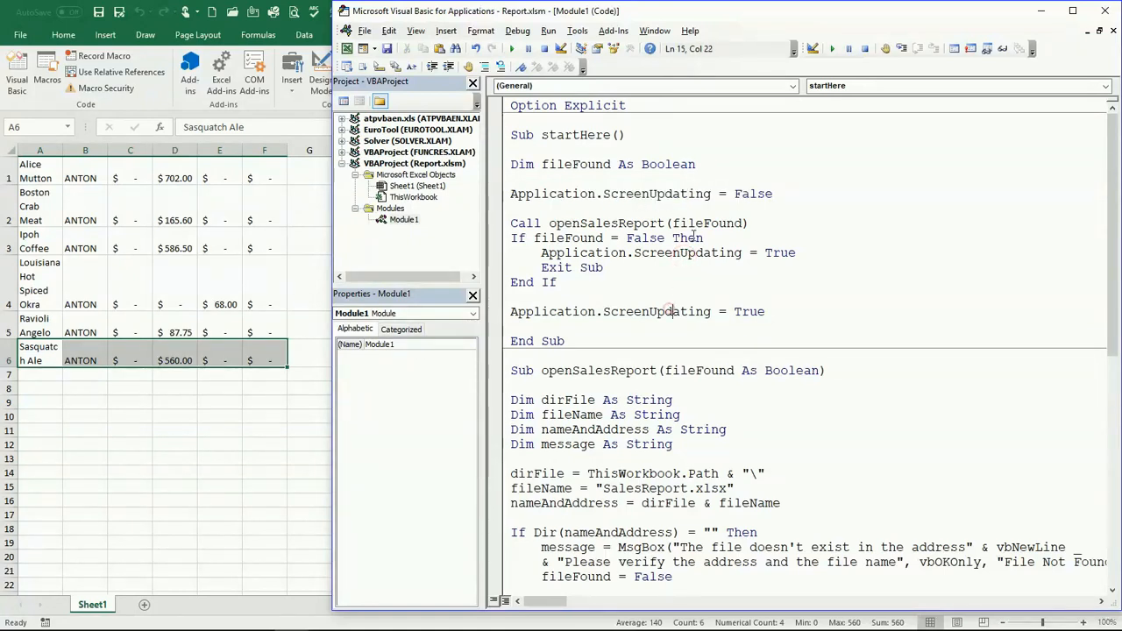
# - Delete the six ANTON sales rows from Sheet1 and return to the startHere code
pyautogui.click(661, 311)
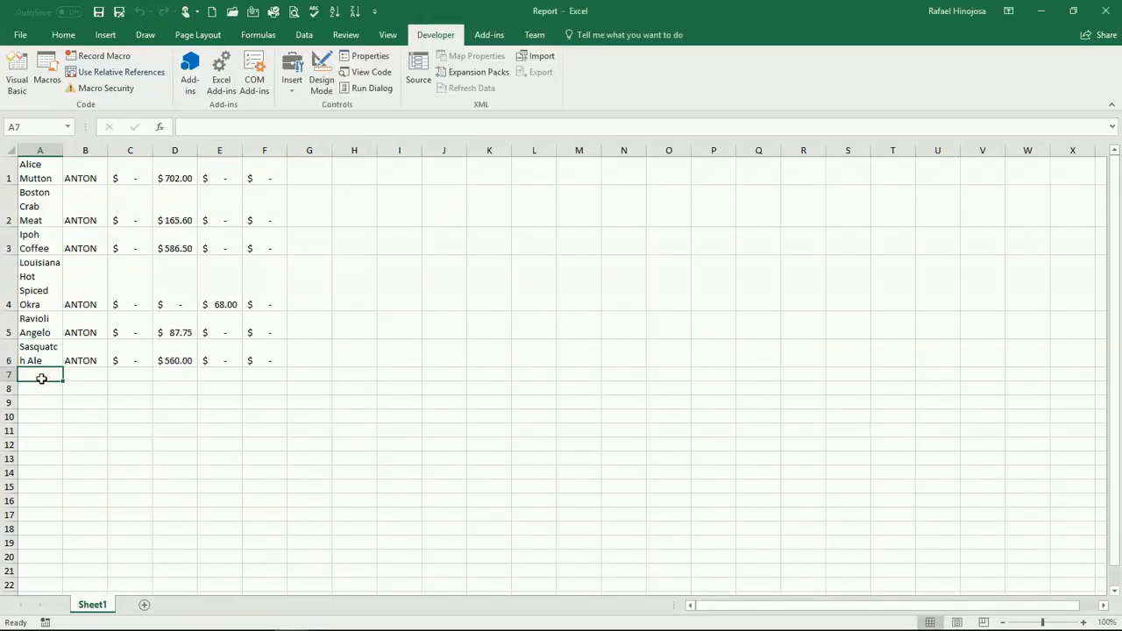
pyautogui.click(16, 72)
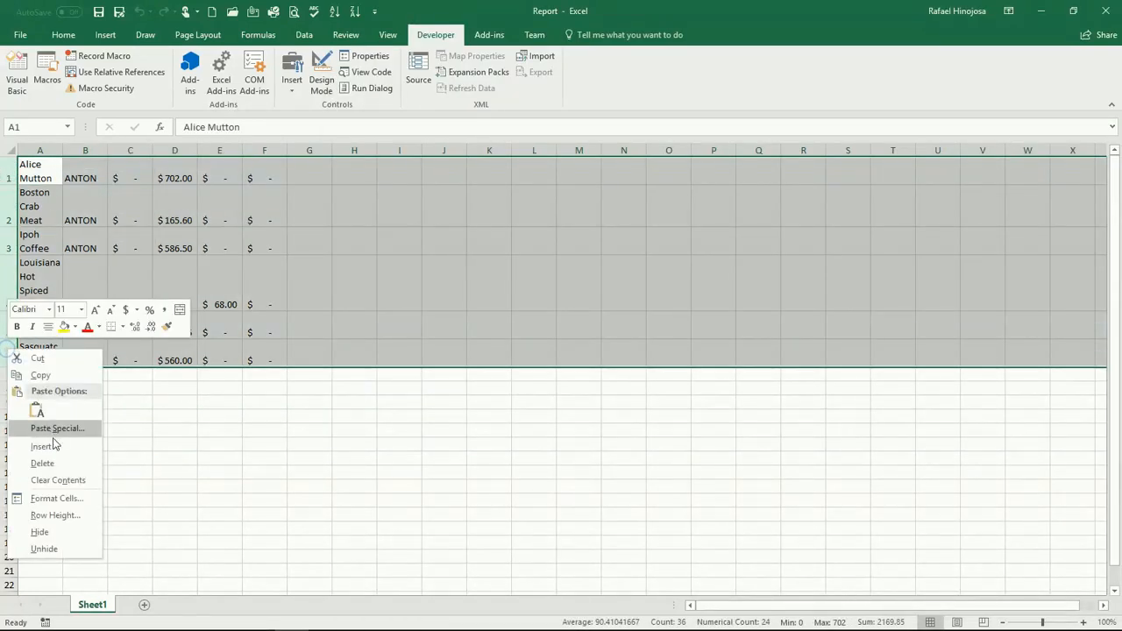
pyautogui.click(58, 479)
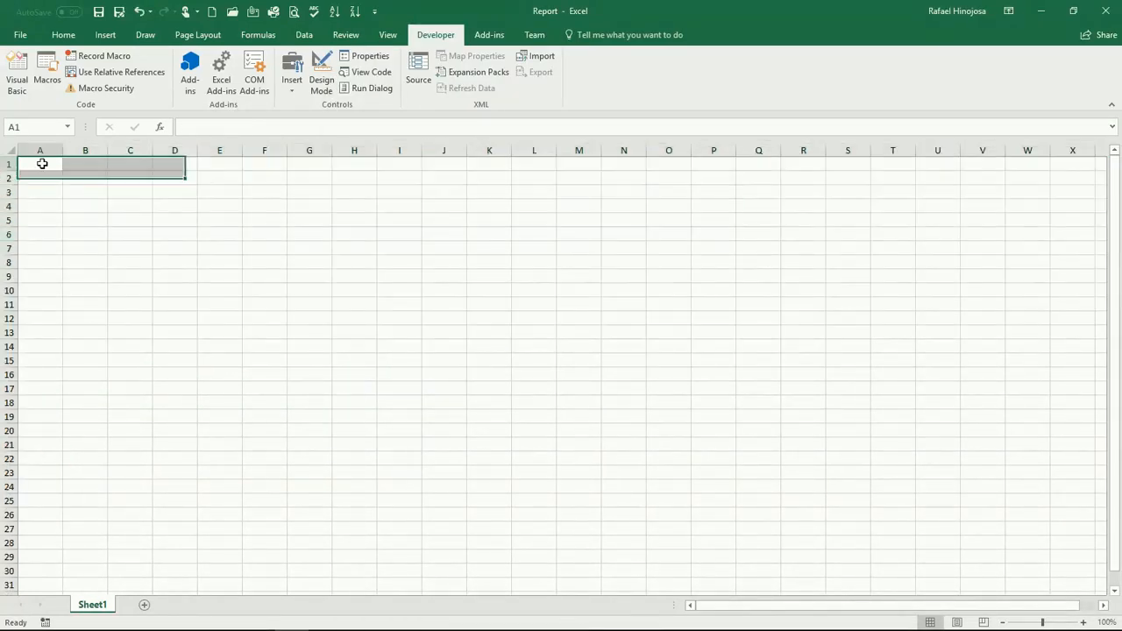
pyautogui.click(16, 72)
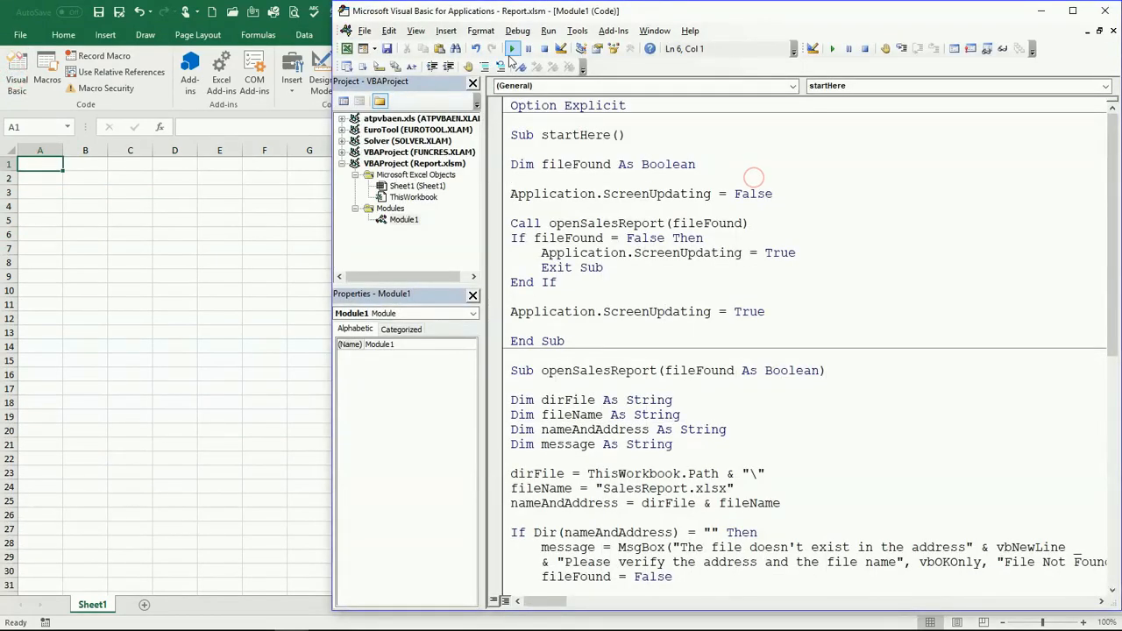
# - Rerun startHere to refill Sheet1 with the six ANTON sales rows
pyautogui.click(512, 48)
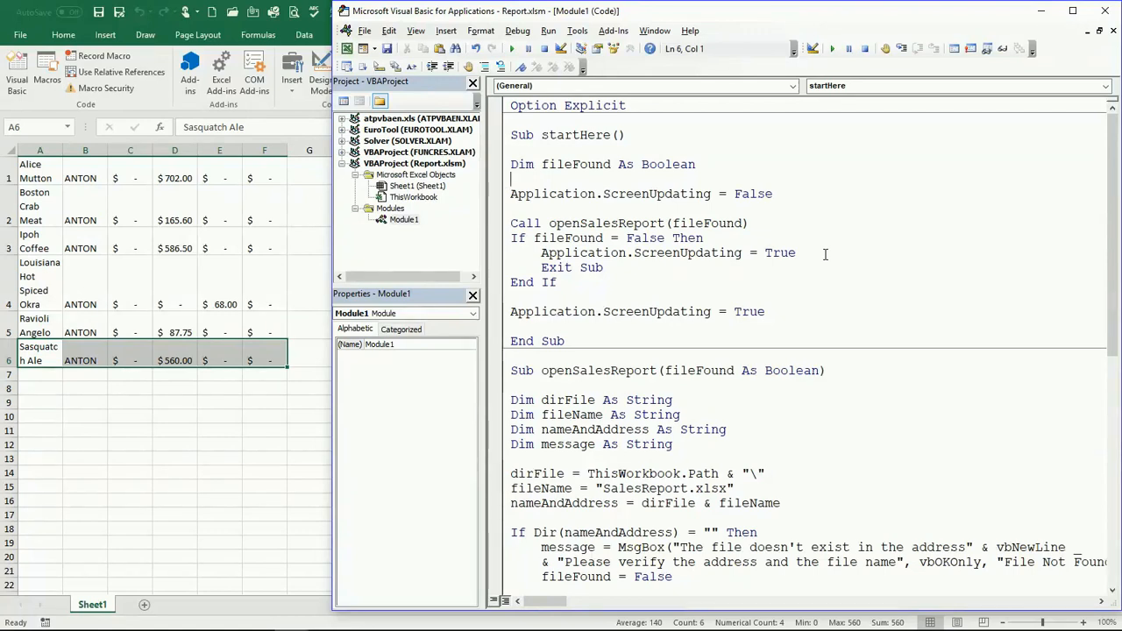
pyautogui.click(754, 252)
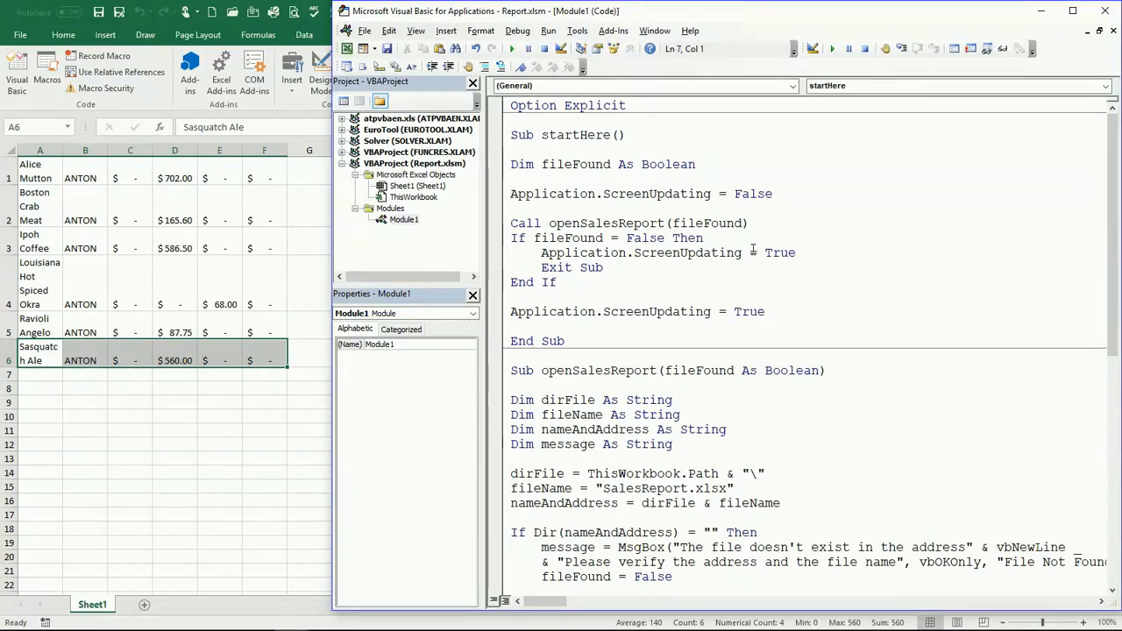